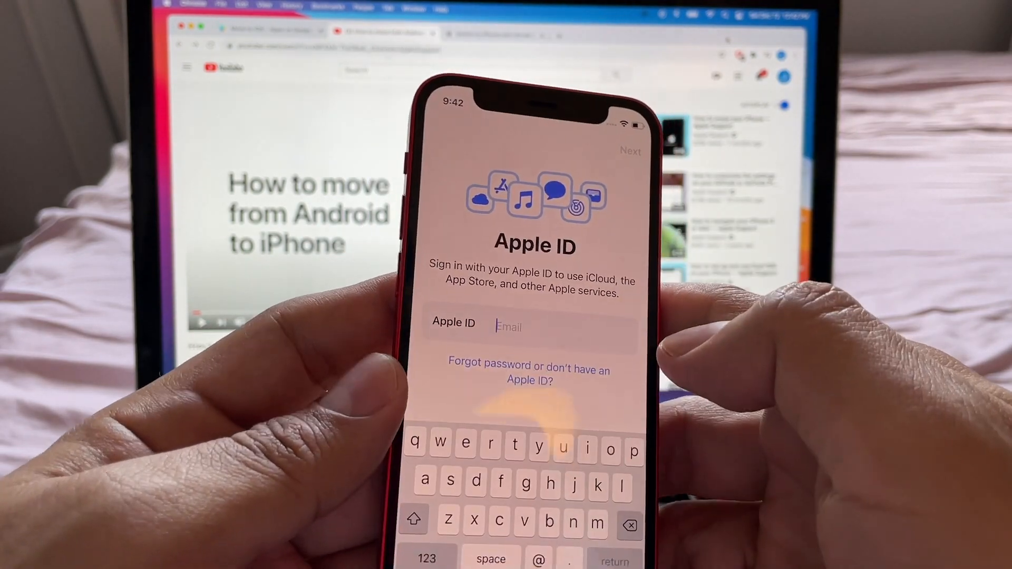
text(su)
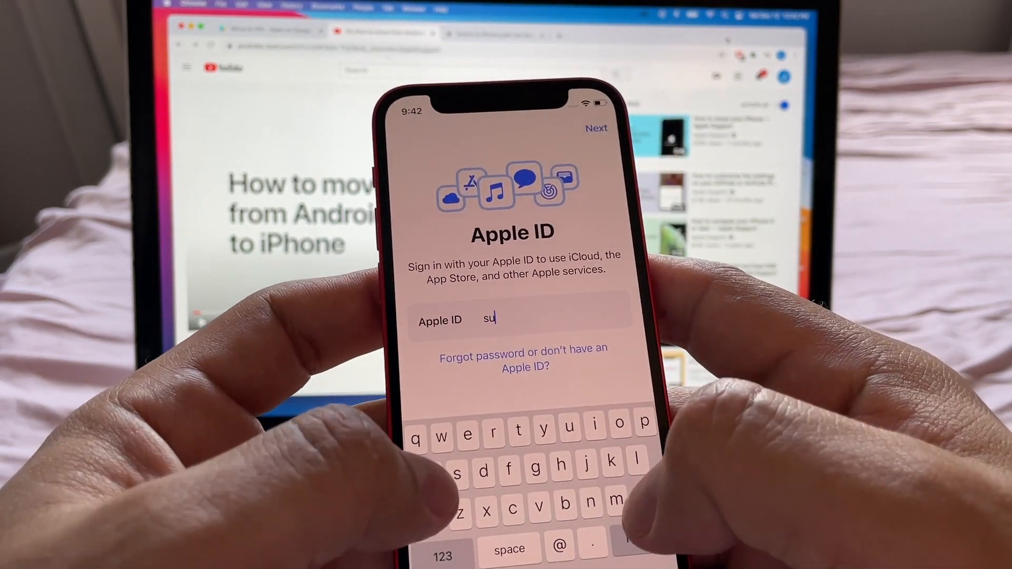